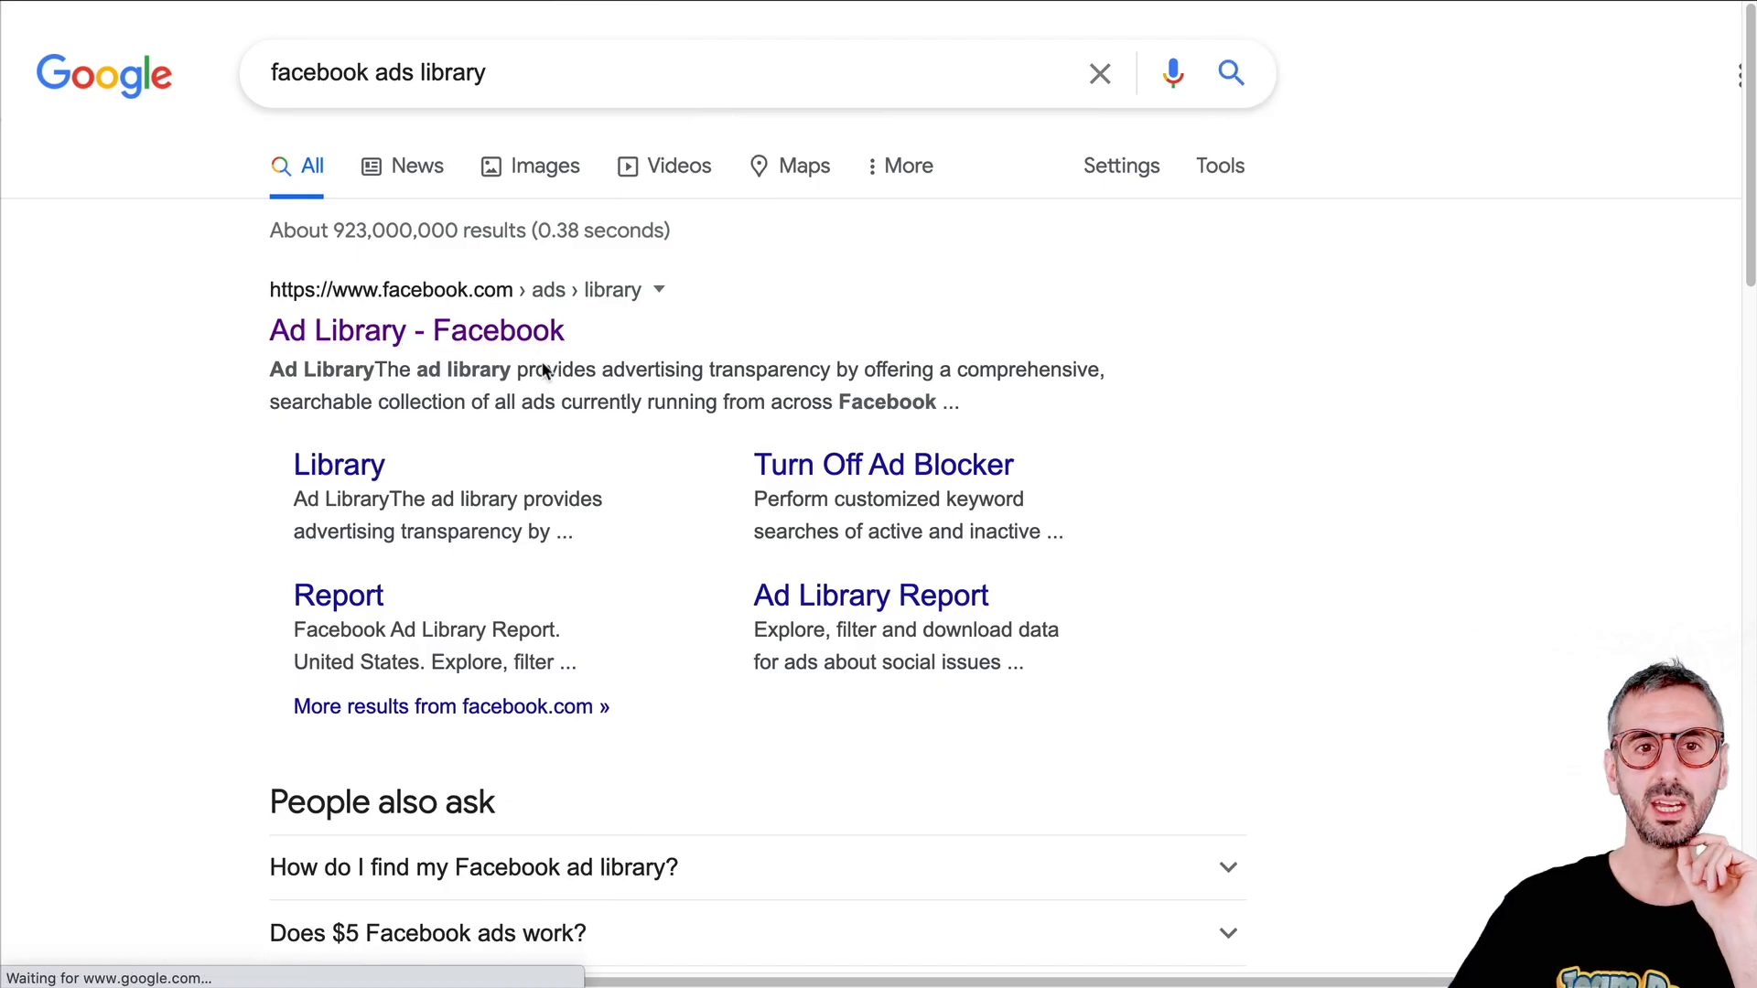
# - Follow the 'Ad Library - Facebook' Google result to reach the ad search form
pyautogui.click(415, 330)
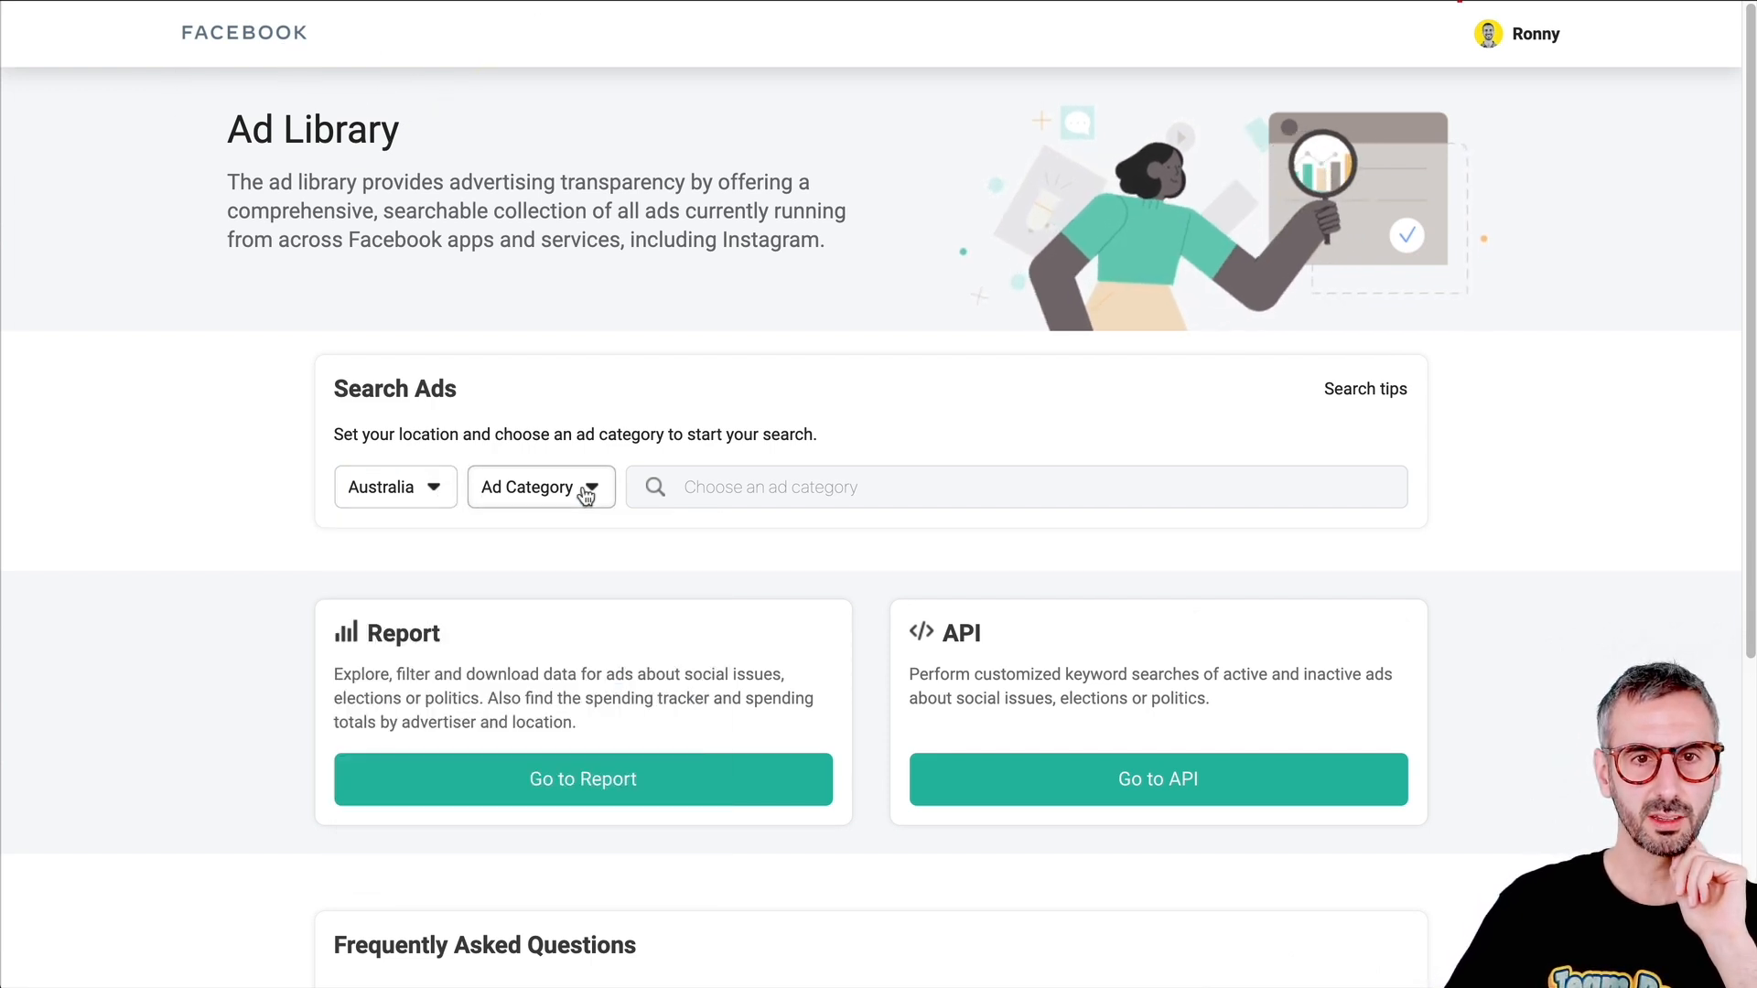
pyautogui.click(540, 486)
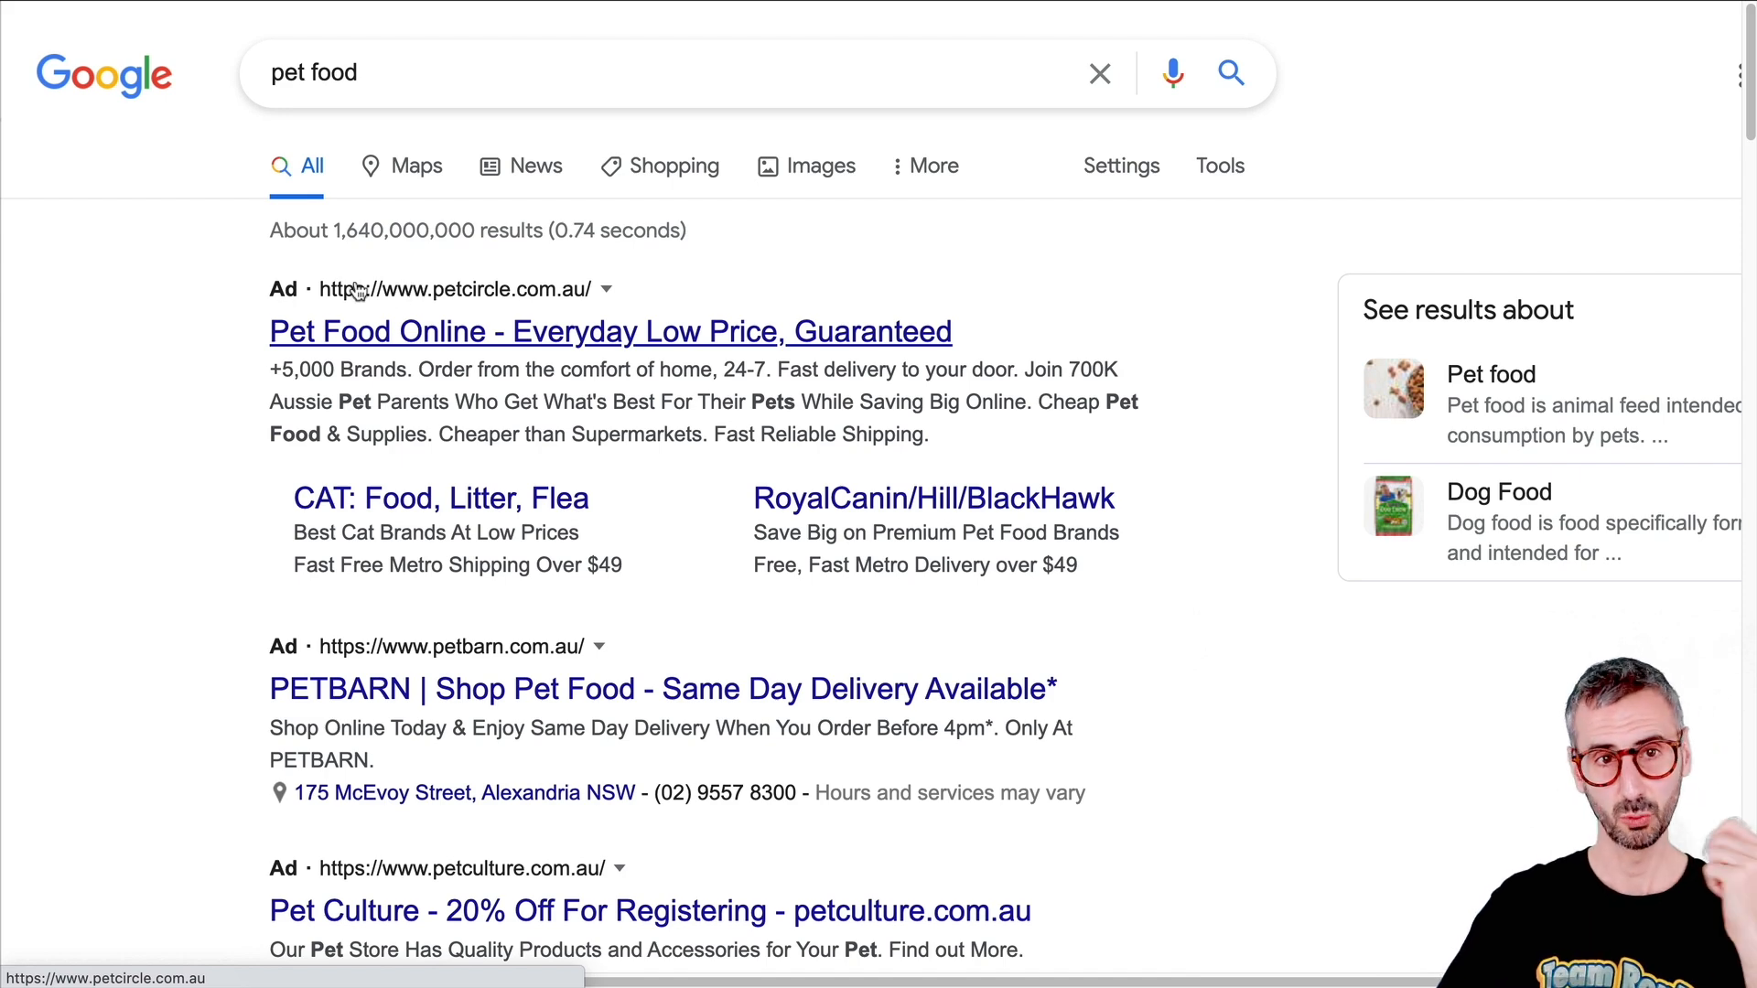
pyautogui.moveTo(268, 316)
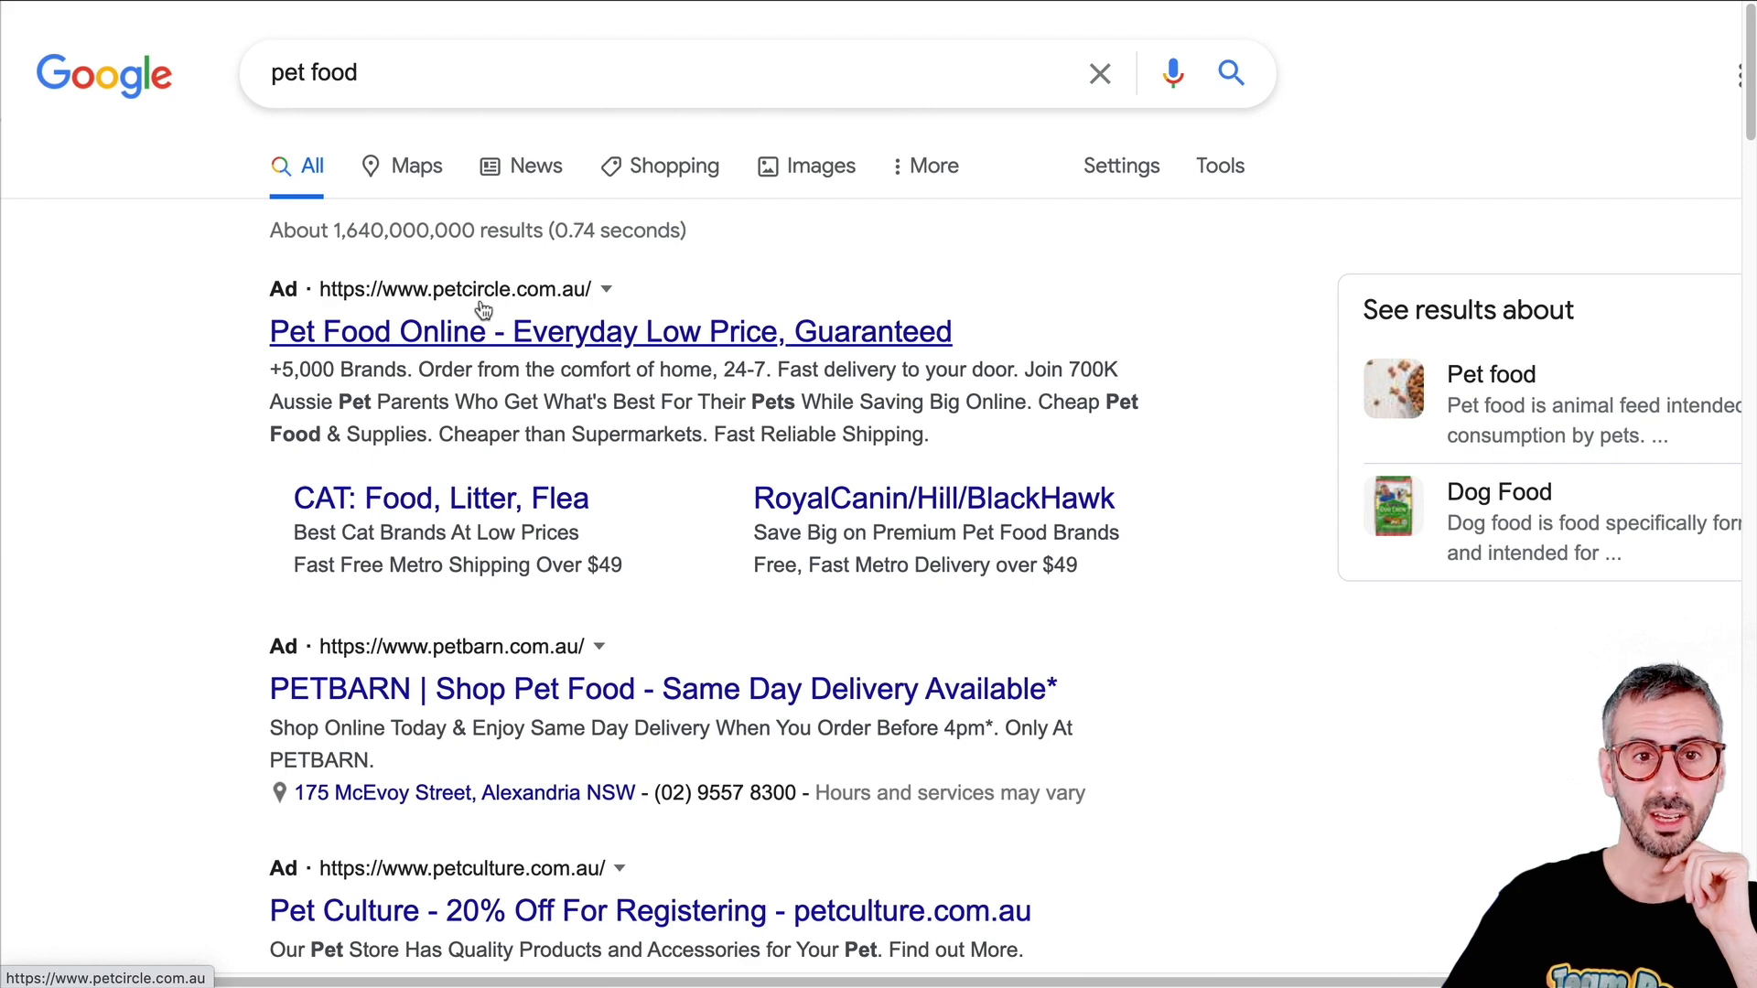
pyautogui.moveTo(575, 306)
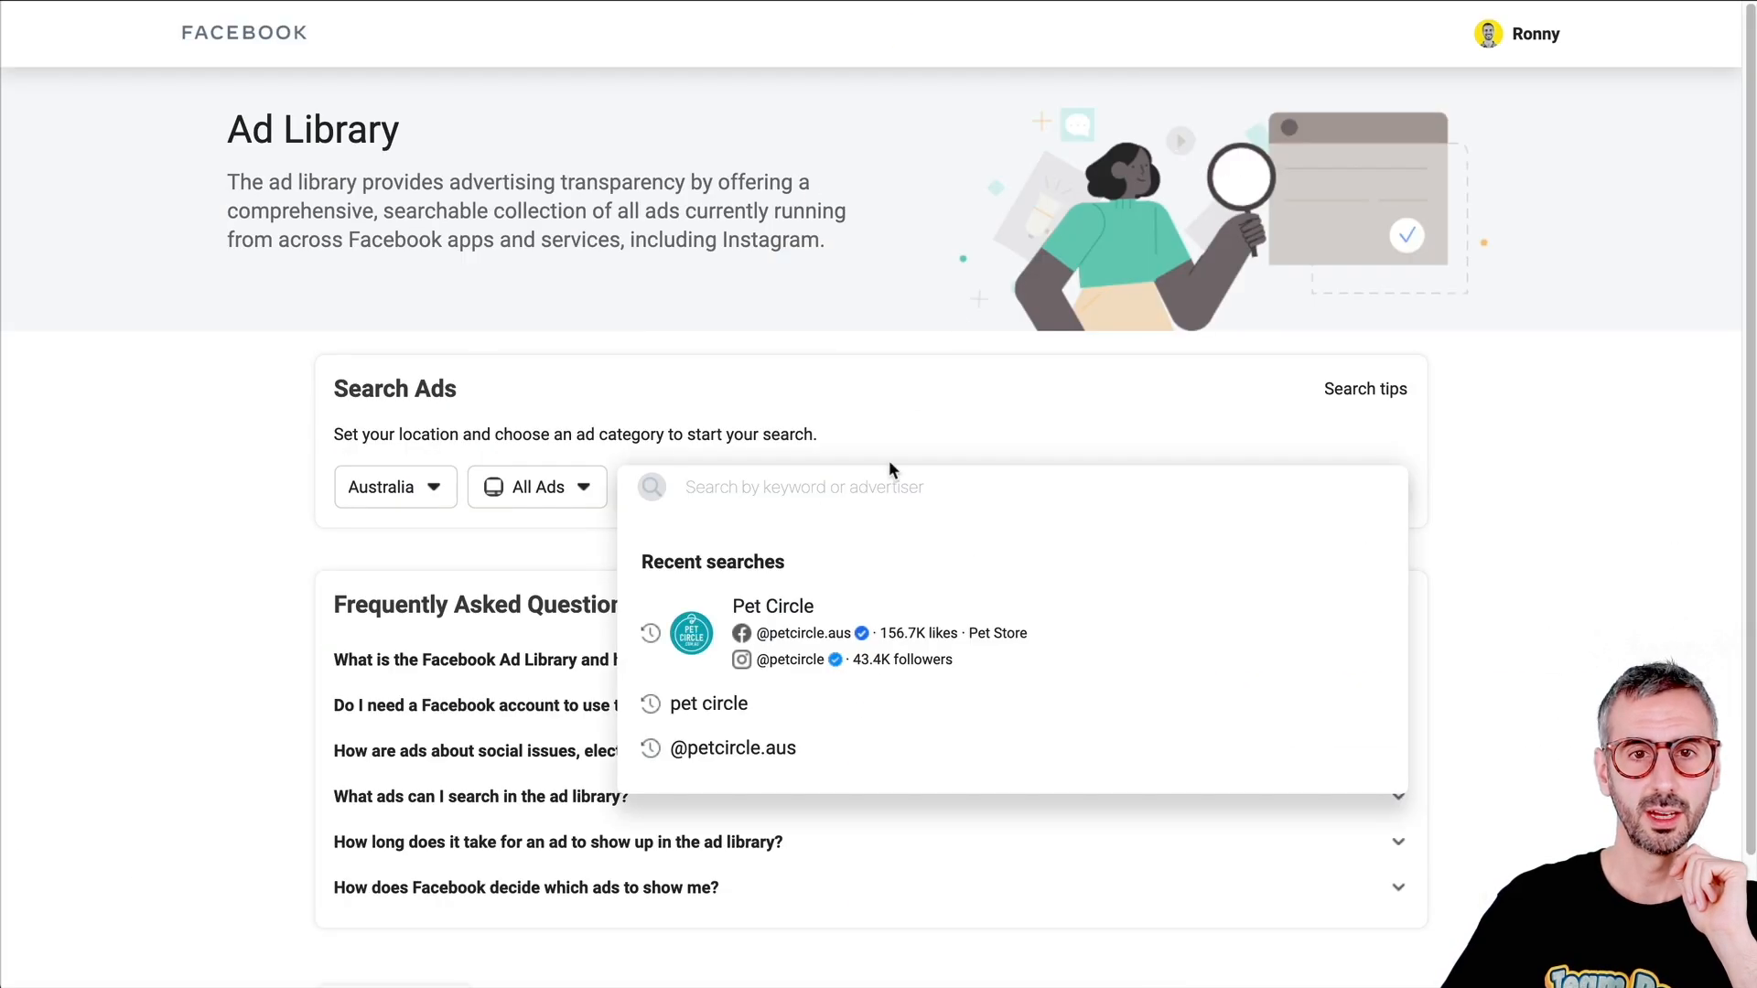
# - Search 'pet circle' so the verified Pet Circle advertiser appears first in suggestions
pyautogui.write('pet circle')
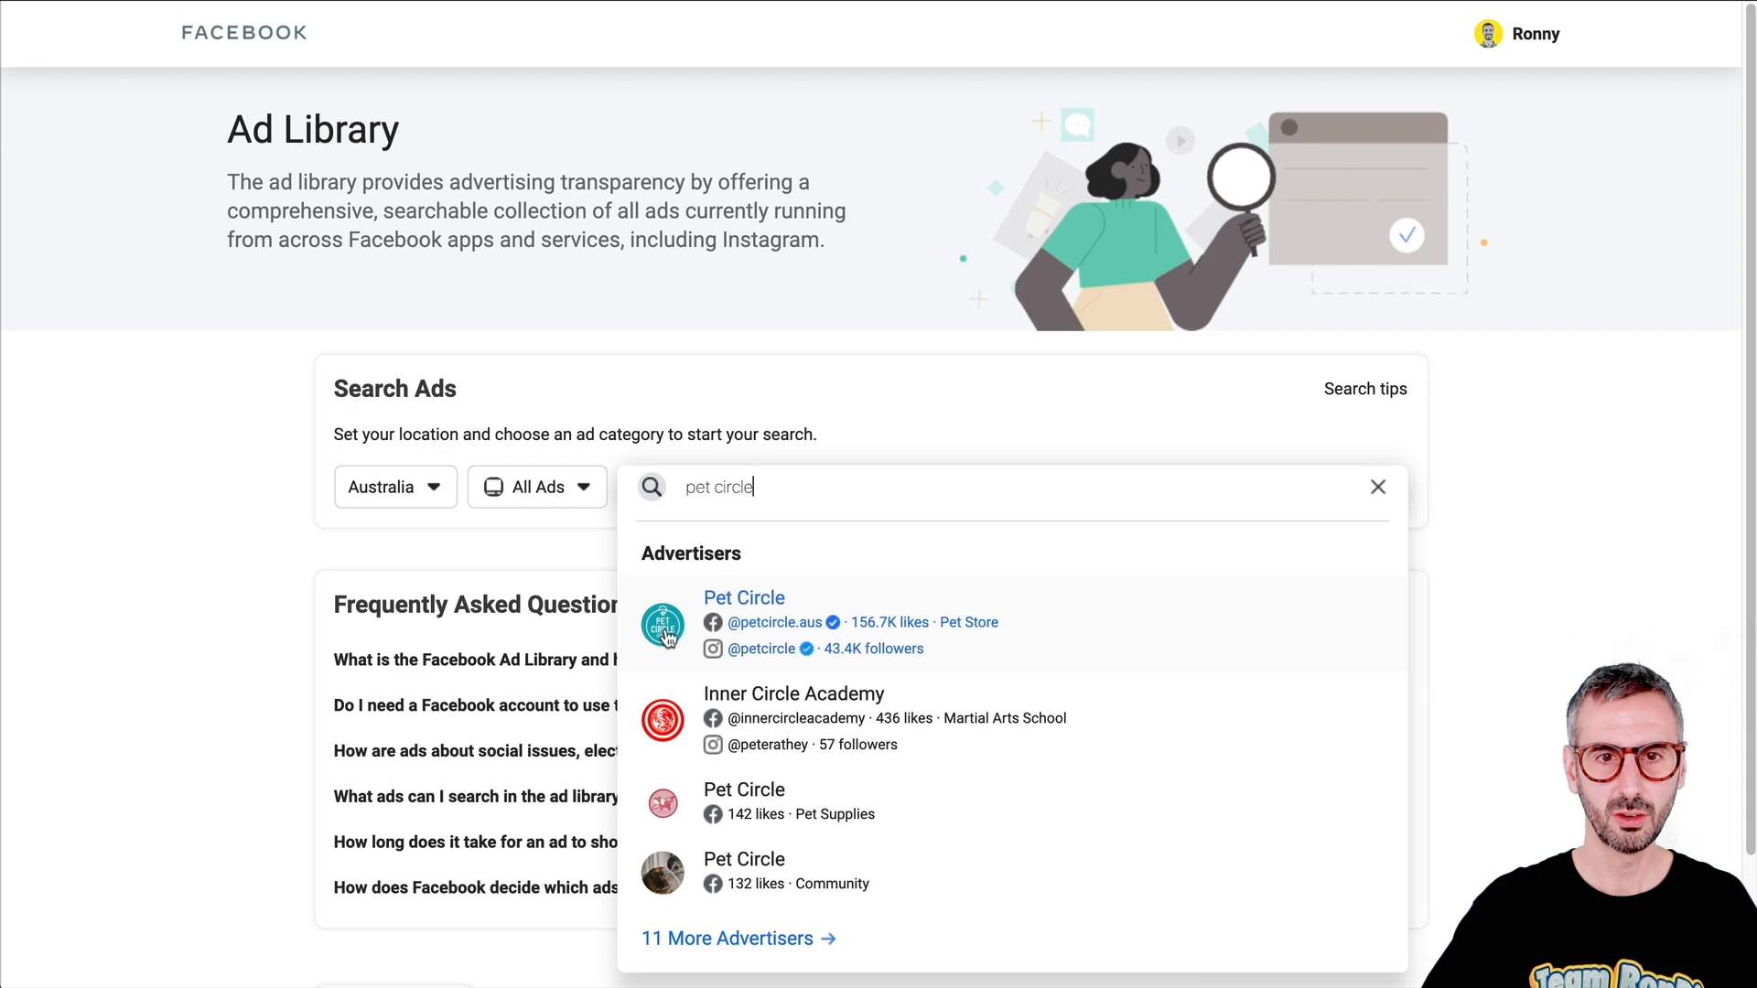
# - Show the verified Pet Circle page's ~35 active ads and browse down to The Curious Box ad
pyautogui.click(745, 597)
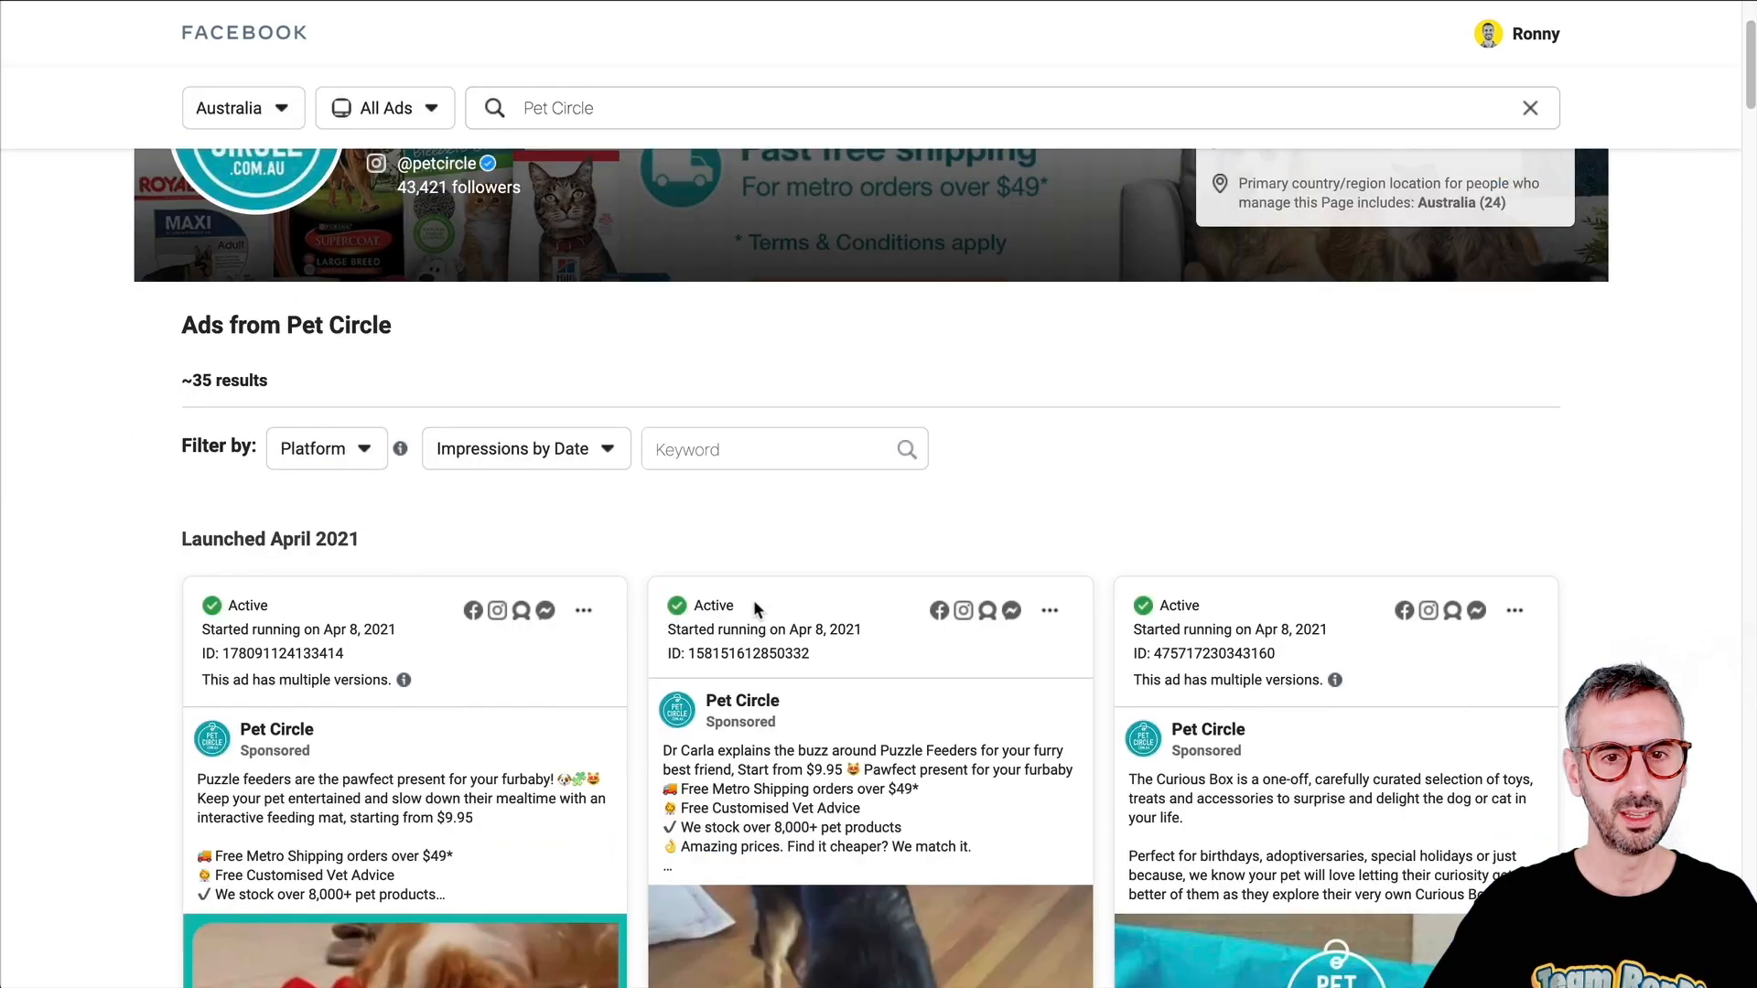
pyautogui.scroll(-3)
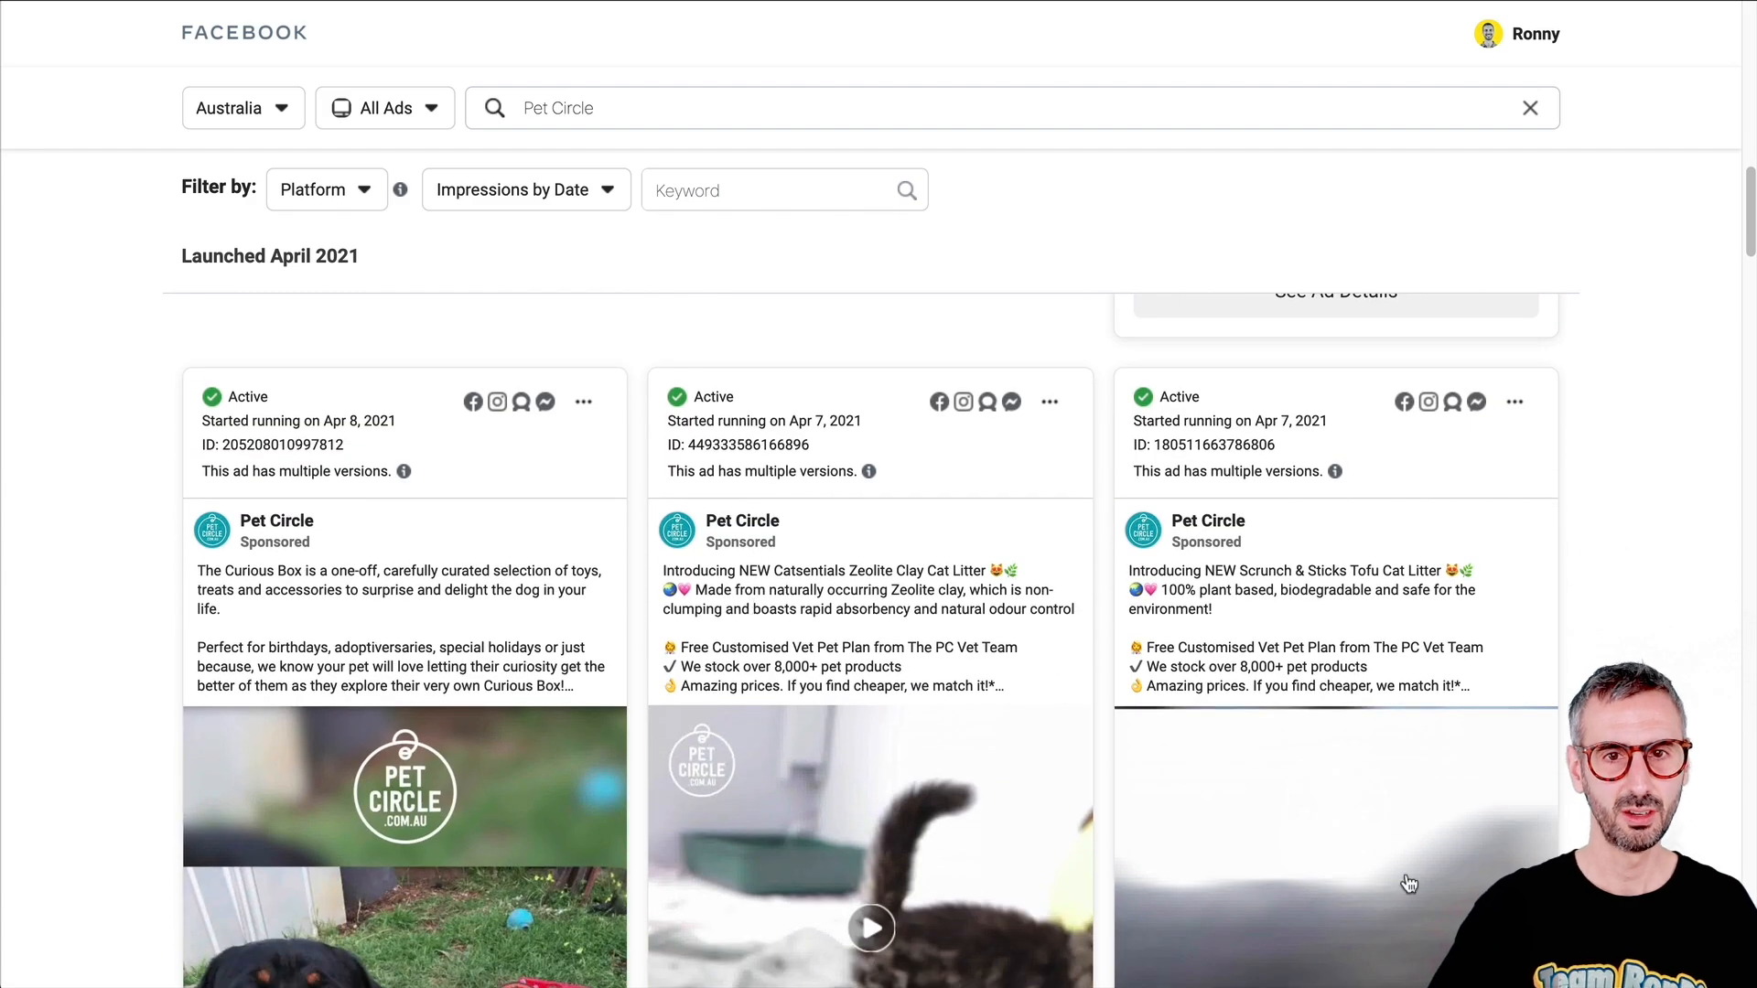
pyautogui.scroll(-3)
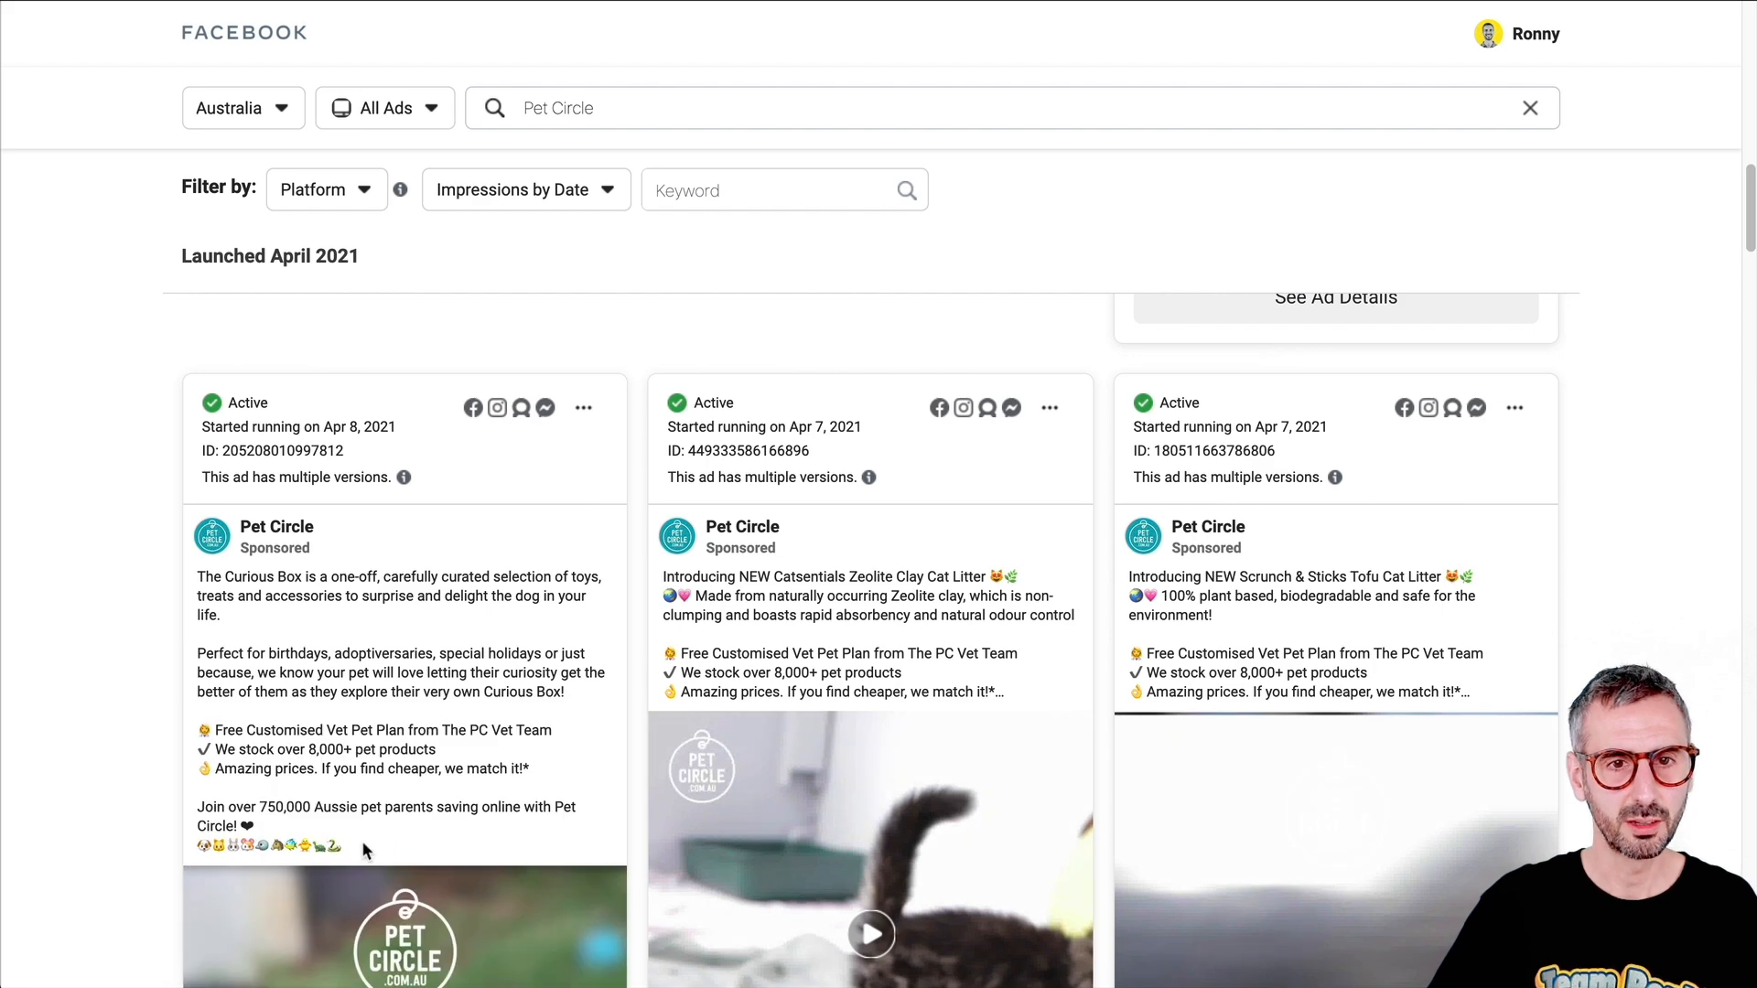
# - Copy The Curious Box ad text and continue down to the images and cat-litter video
pyautogui.rightClick(359, 593)
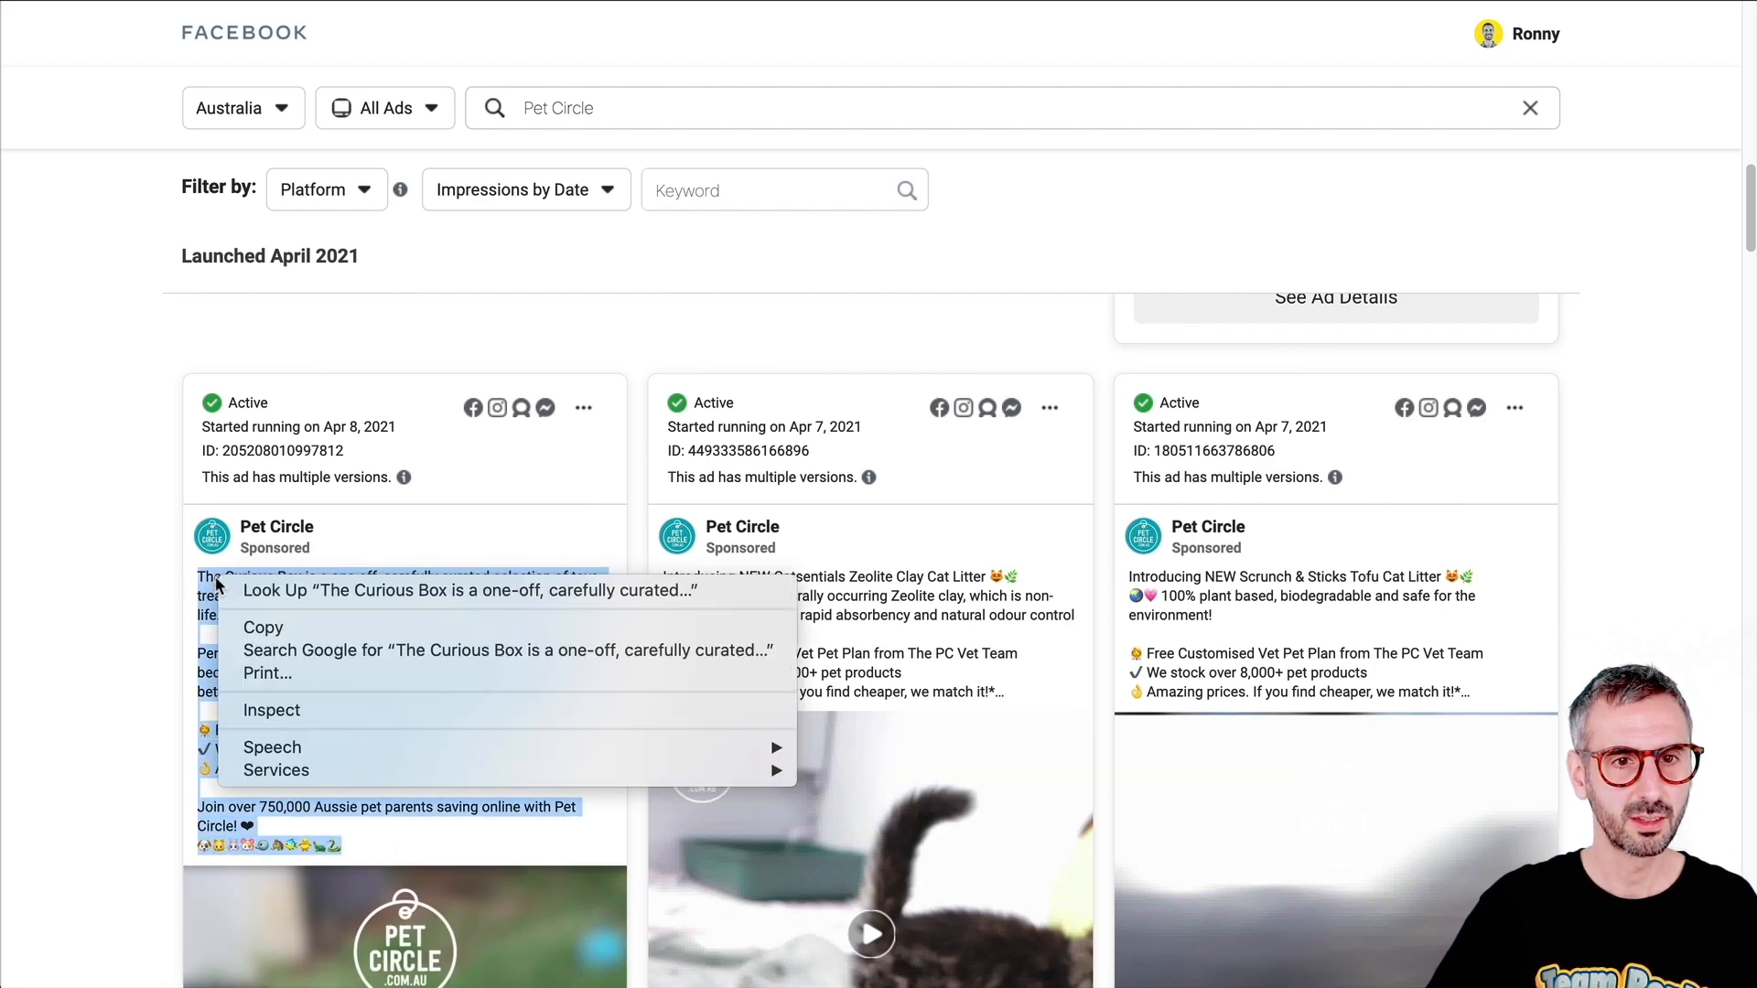
pyautogui.scroll(-3)
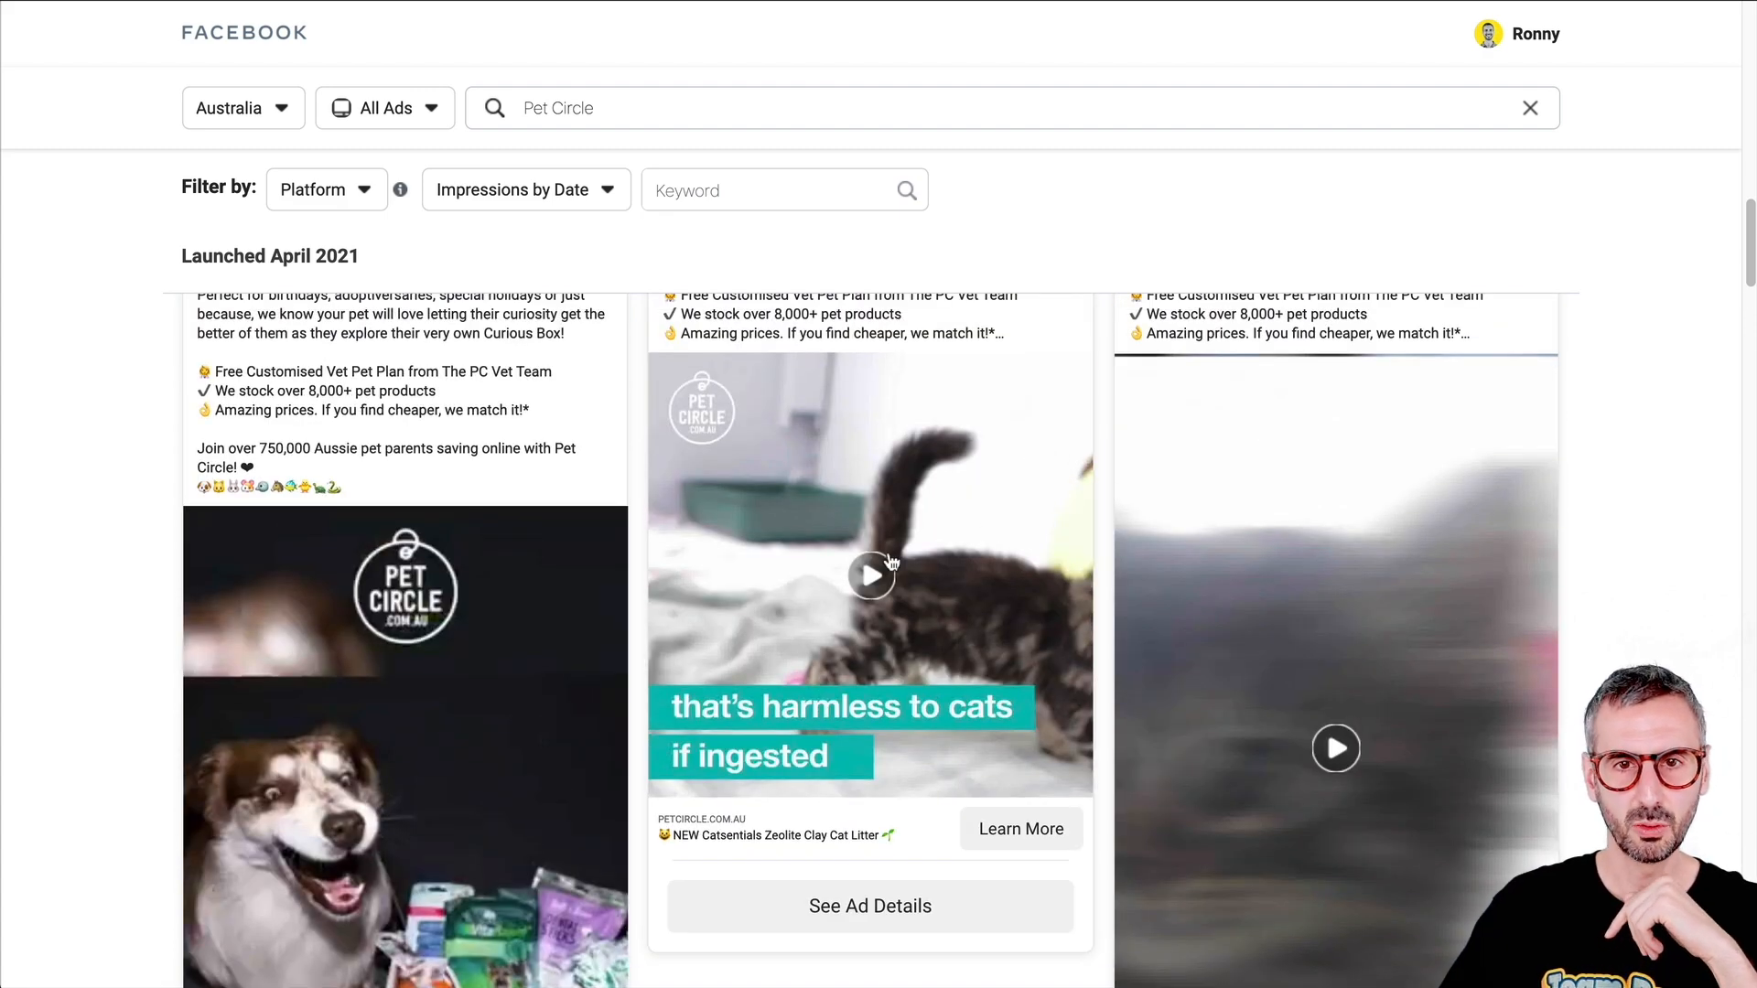
# - Play the Catsentials Zeolite Clay Cat Litter video and continue to the call-to-action links
pyautogui.click(869, 576)
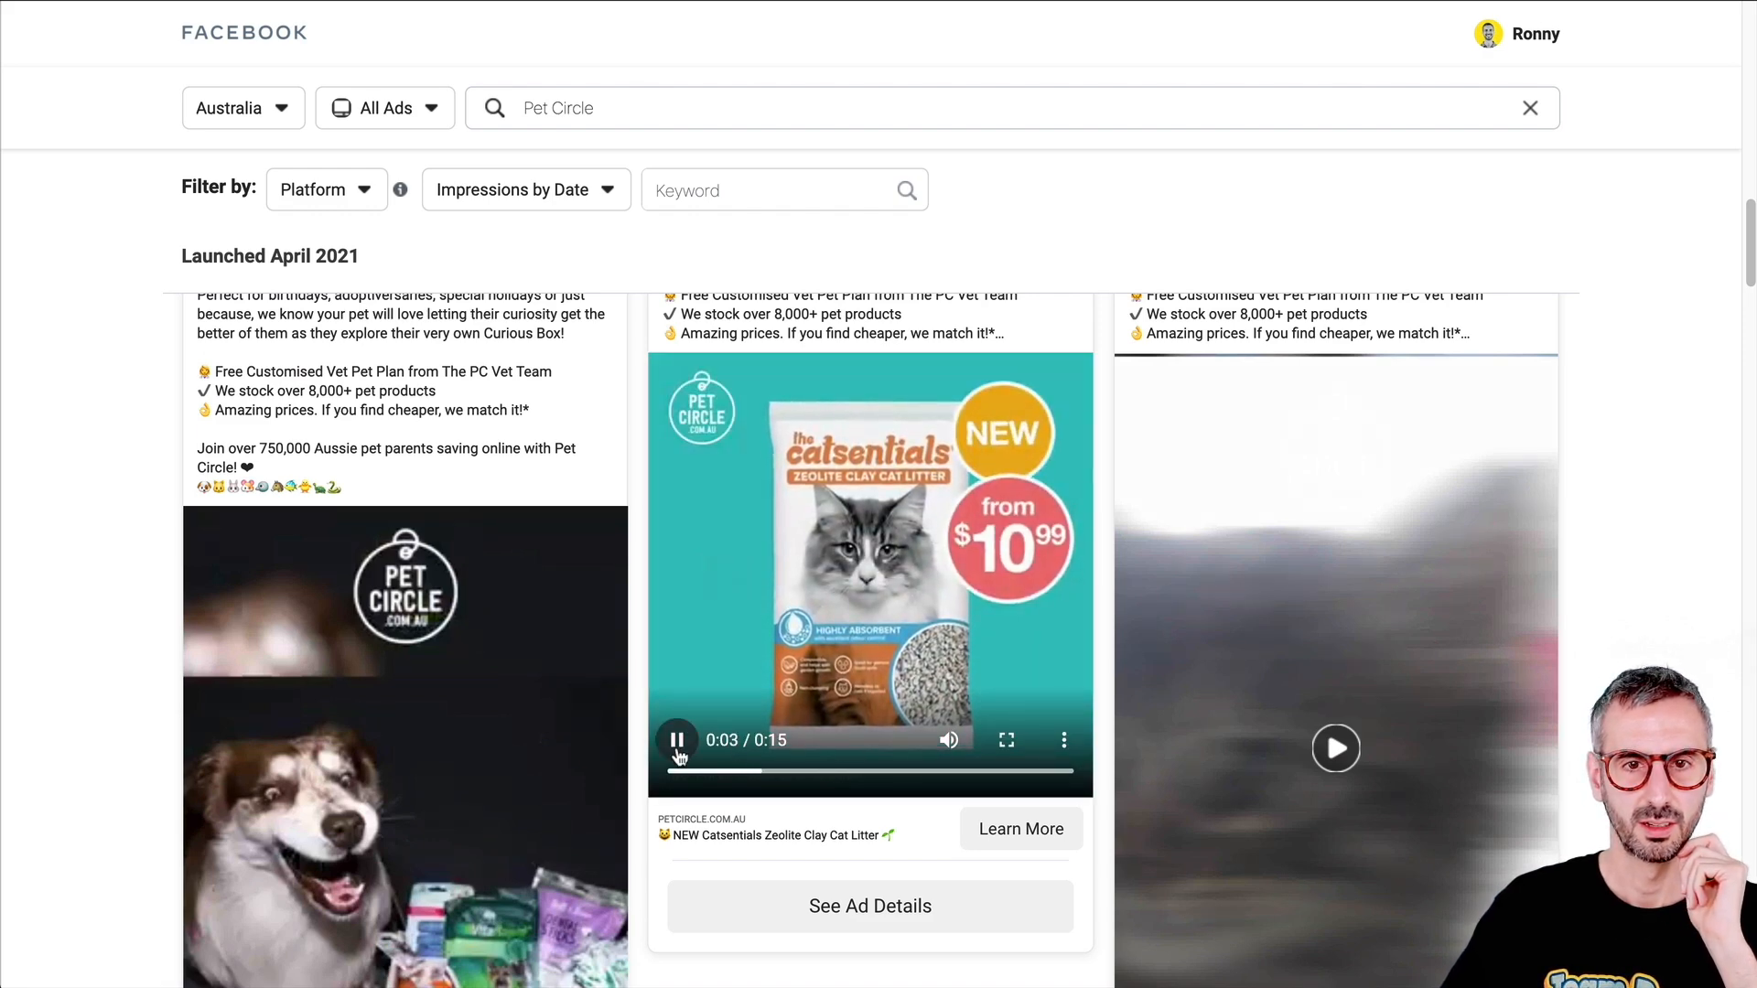
pyautogui.scroll(-3)
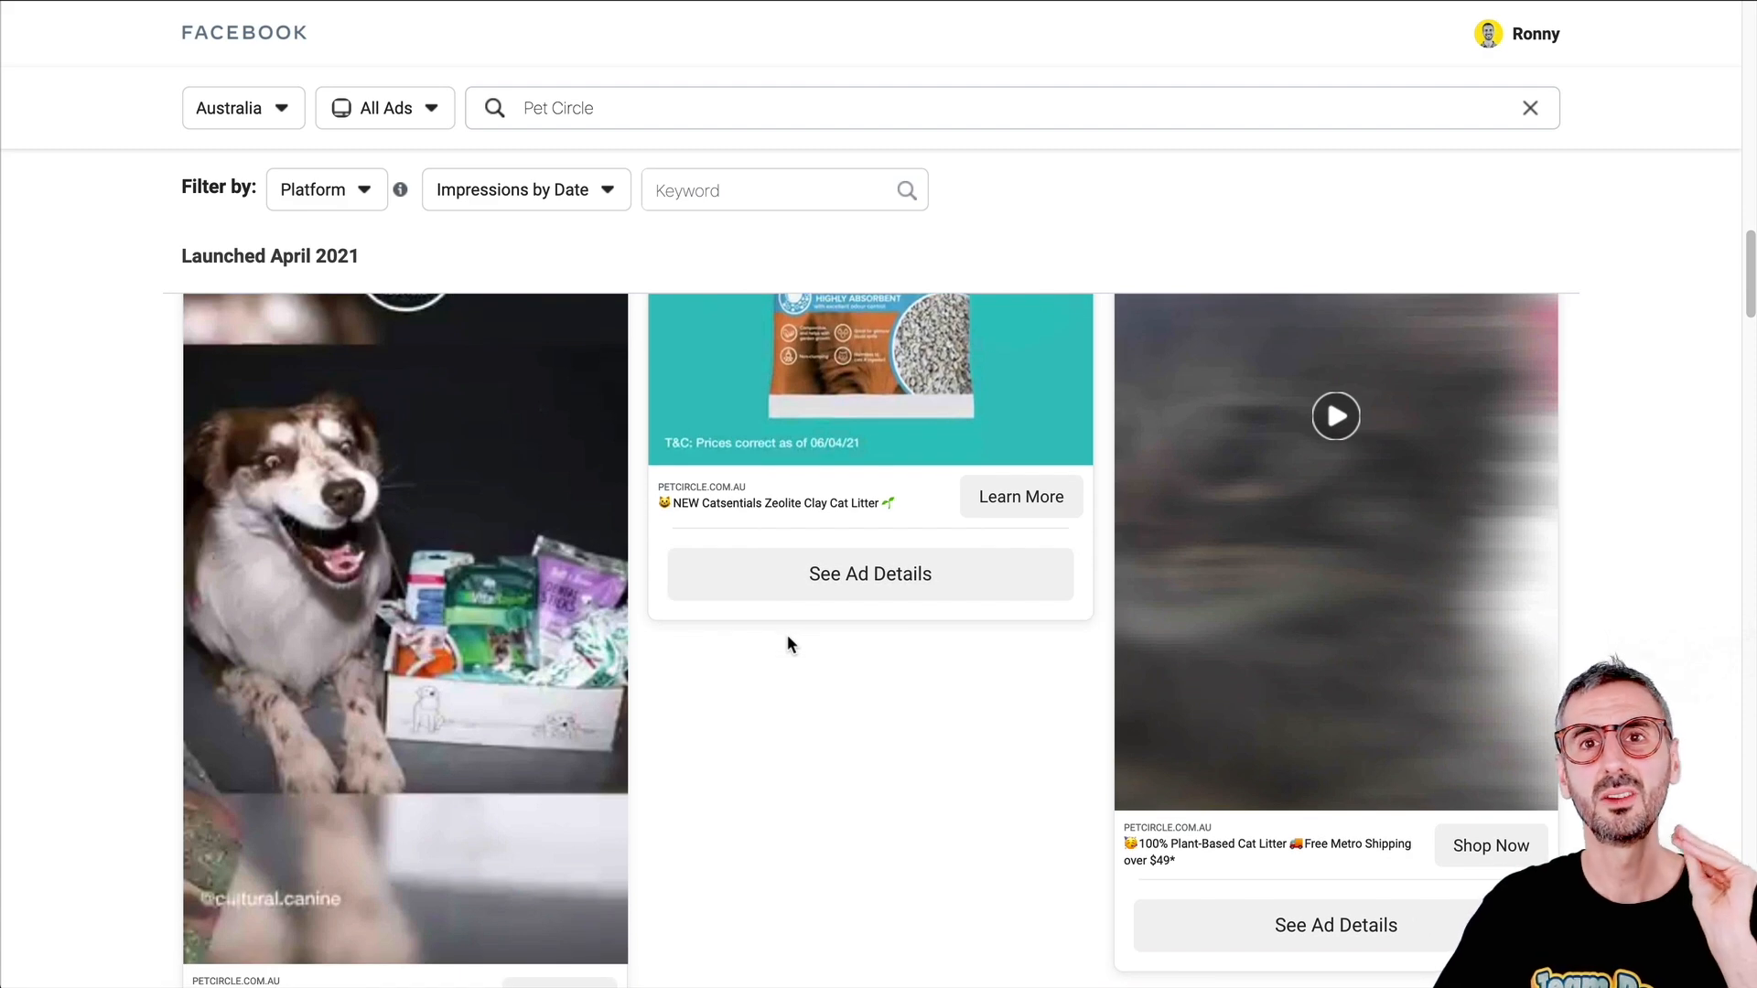